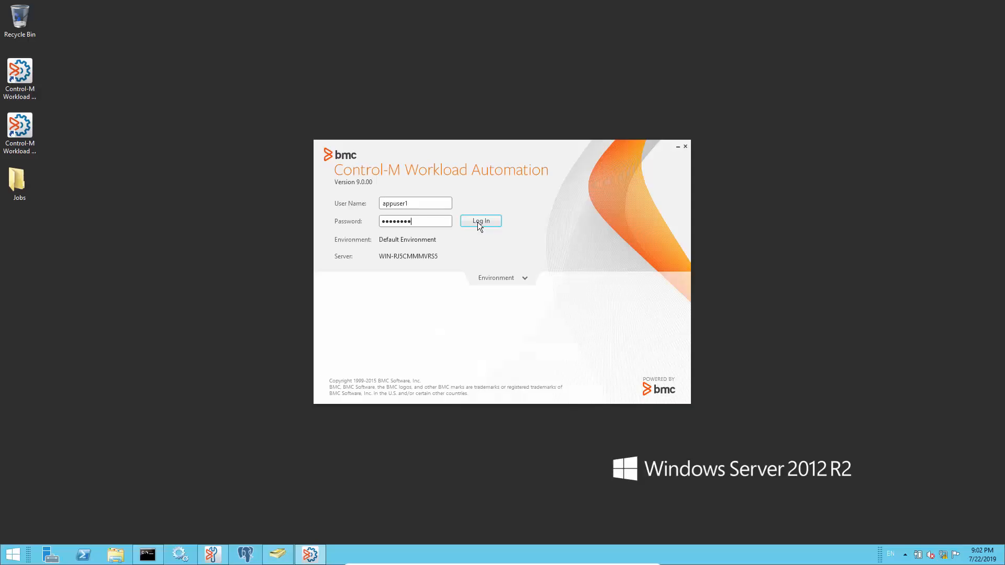
- Attempt login as appuser1, dismiss the LDAP Login Error, then sign in as svcuser instead
click(481, 221)
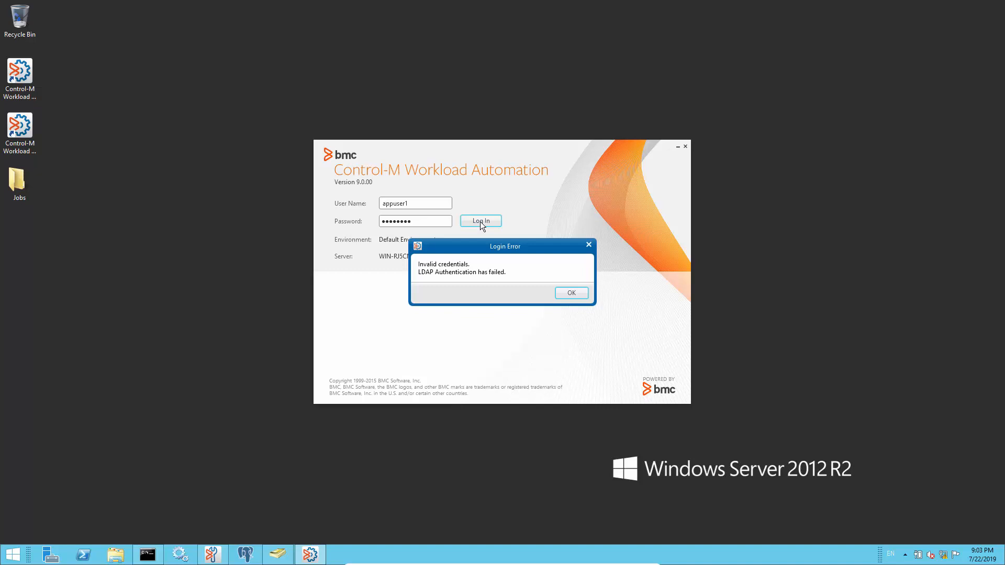
click(571, 293)
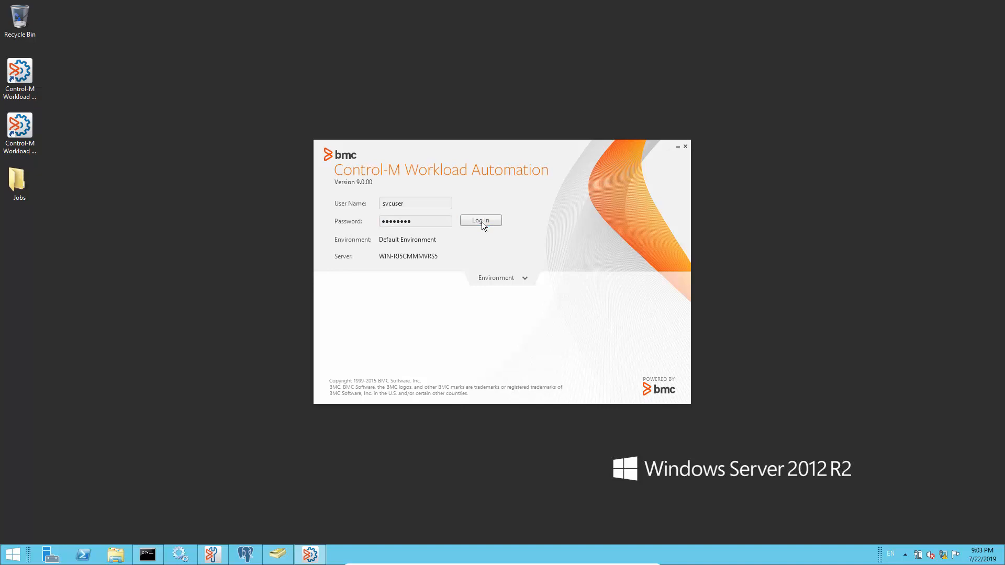
click(479, 220)
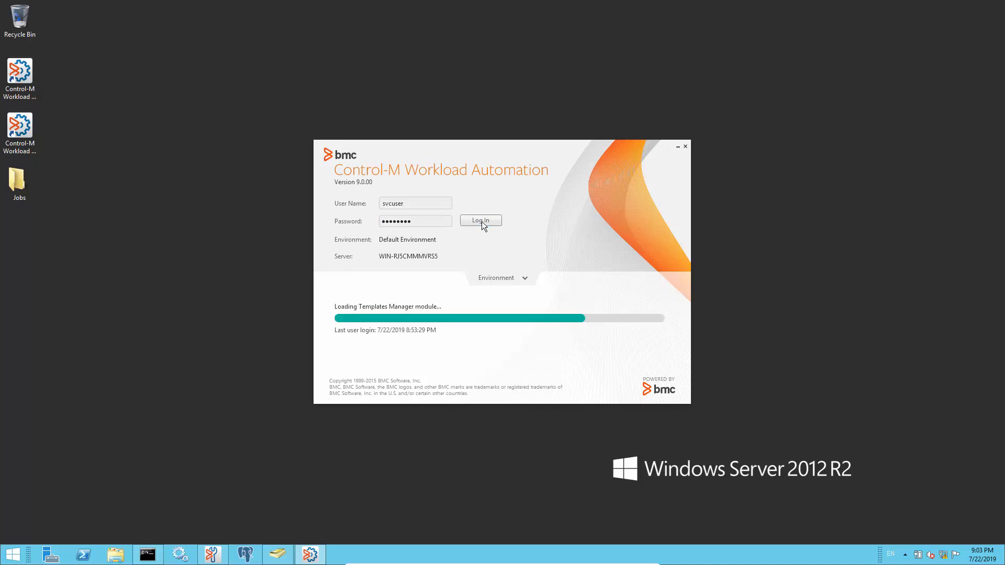
click(481, 220)
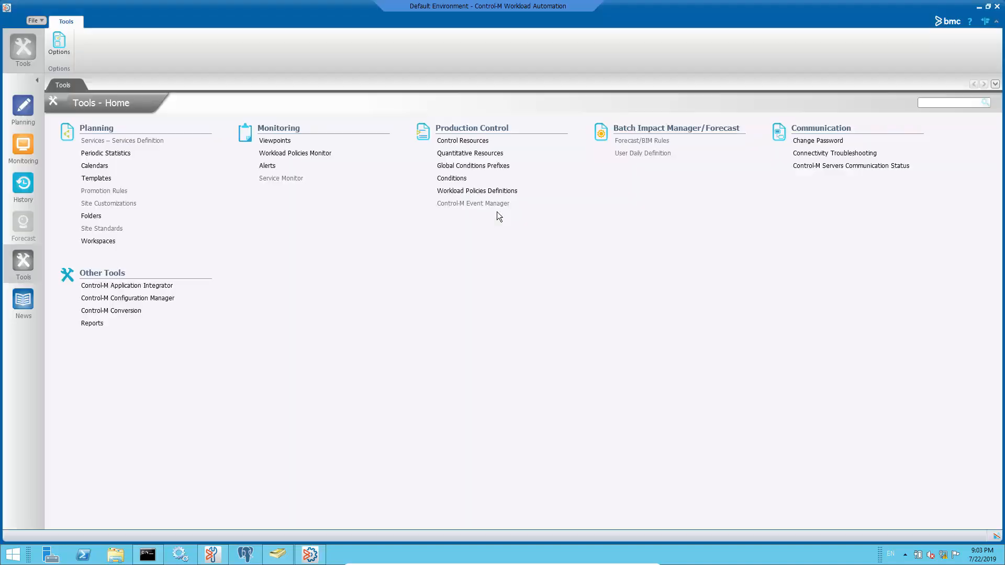
- Show the LDAP System Parameters and select the Directory Search Base entry OU=adminou,DC=demo,DC=org for editing
click(128, 297)
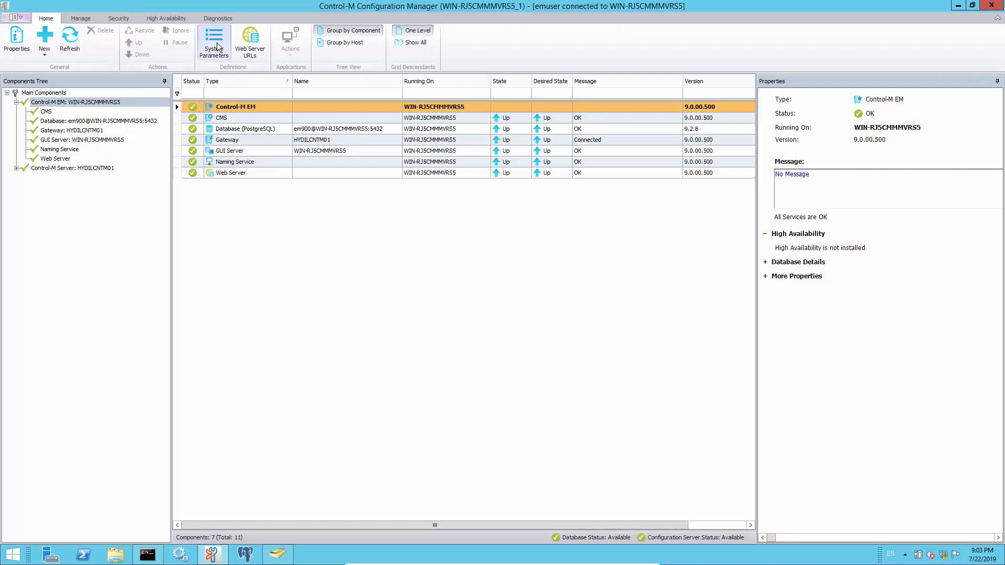
click(213, 38)
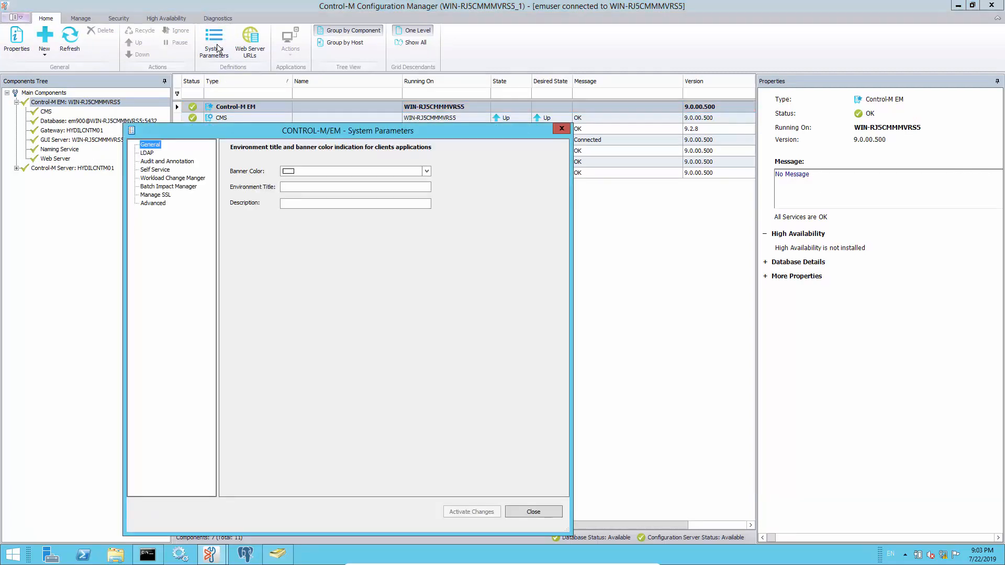
click(147, 153)
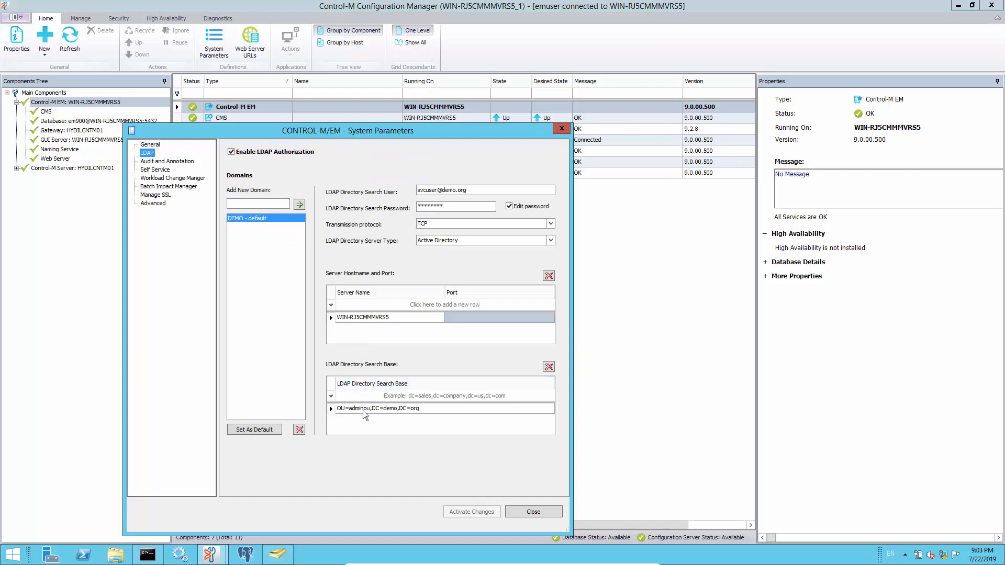
click(370, 408)
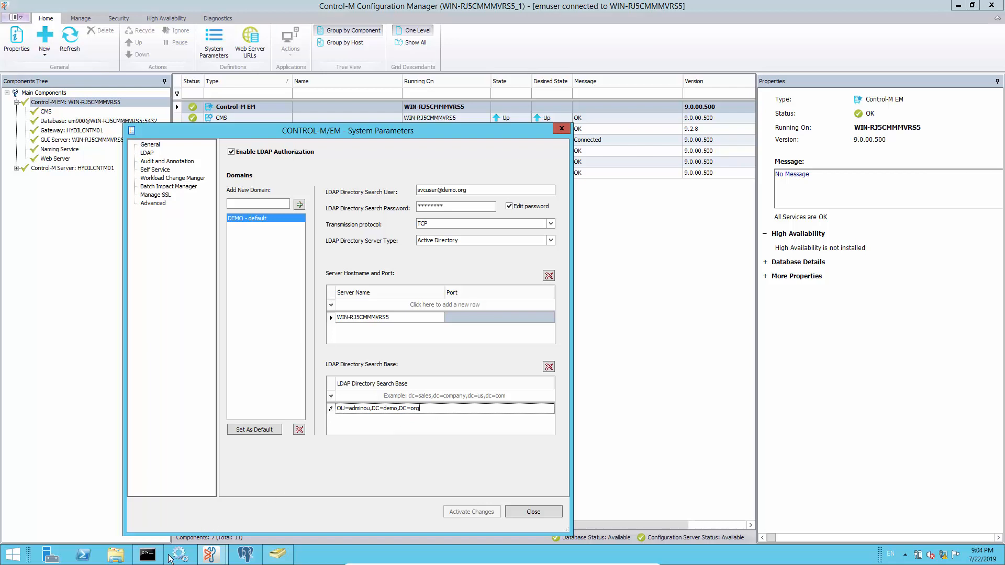
- Run dsquery user -name appuser1 and highlight its OU=applicationou,DC=demo,DC=org portion
click(149, 555)
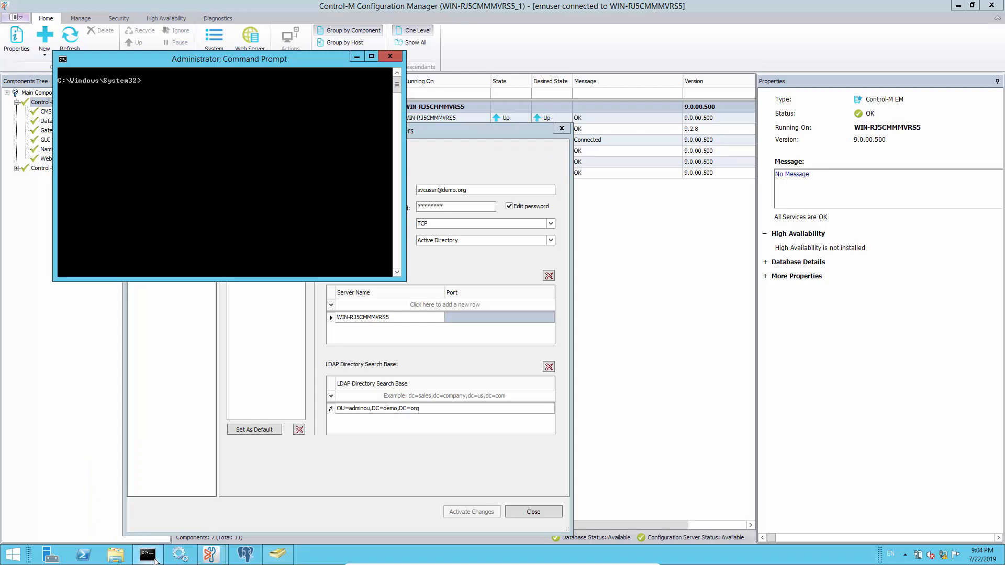
text(cls)
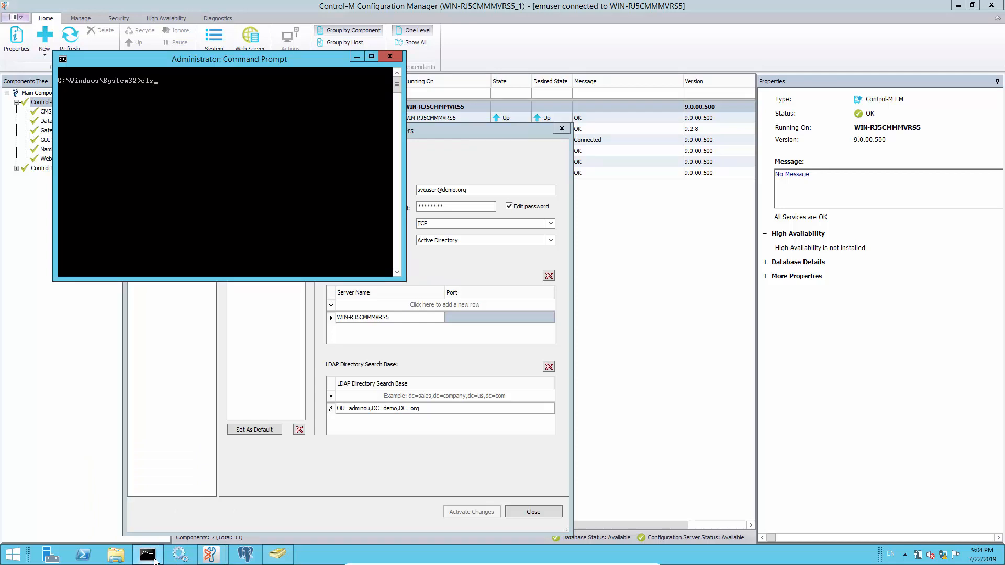
text(dsquery user -name appuser1)
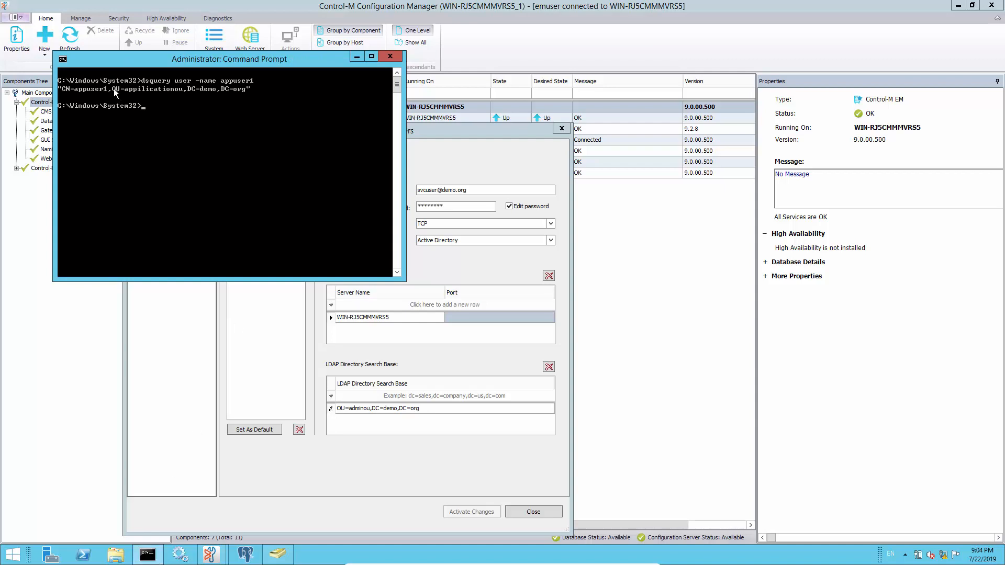
drag(109, 88, 250, 88)
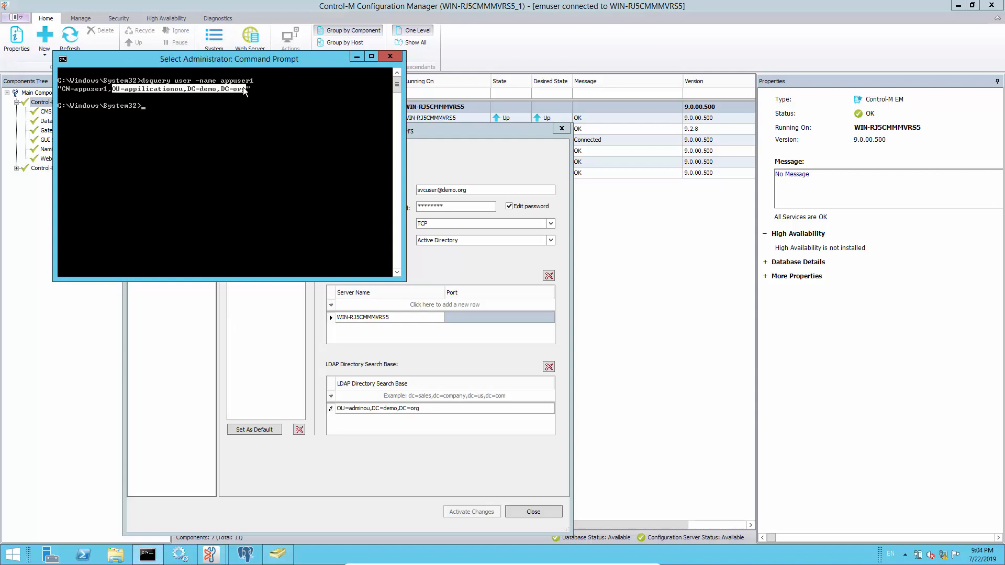
mouse_move(270, 120)
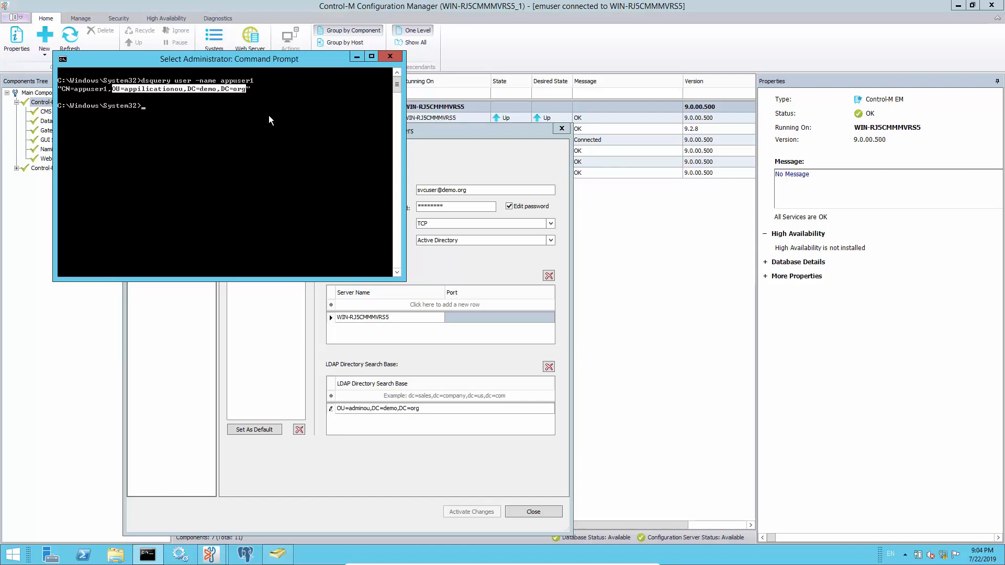
- Run dsquery user -name svcuser, showing it belongs to OU=adminou,DC=demo,DC=org
text(dsquery user -name appuser1)
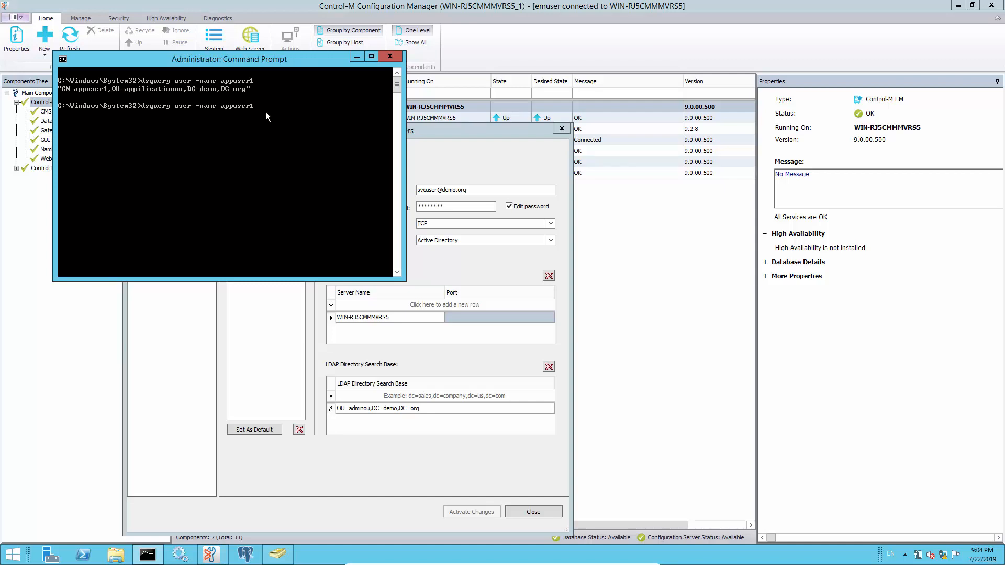
text(svcuser)
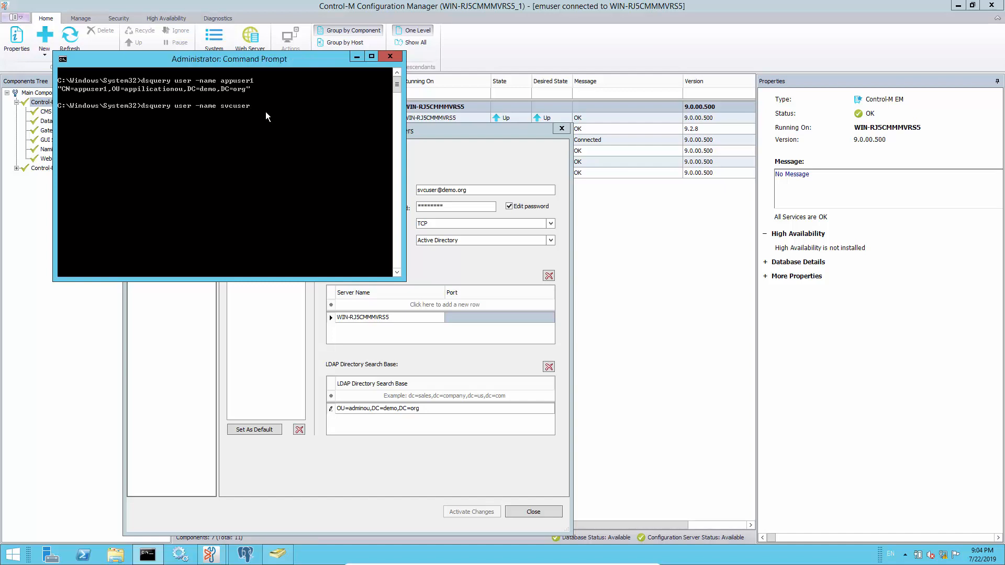
key(enter)
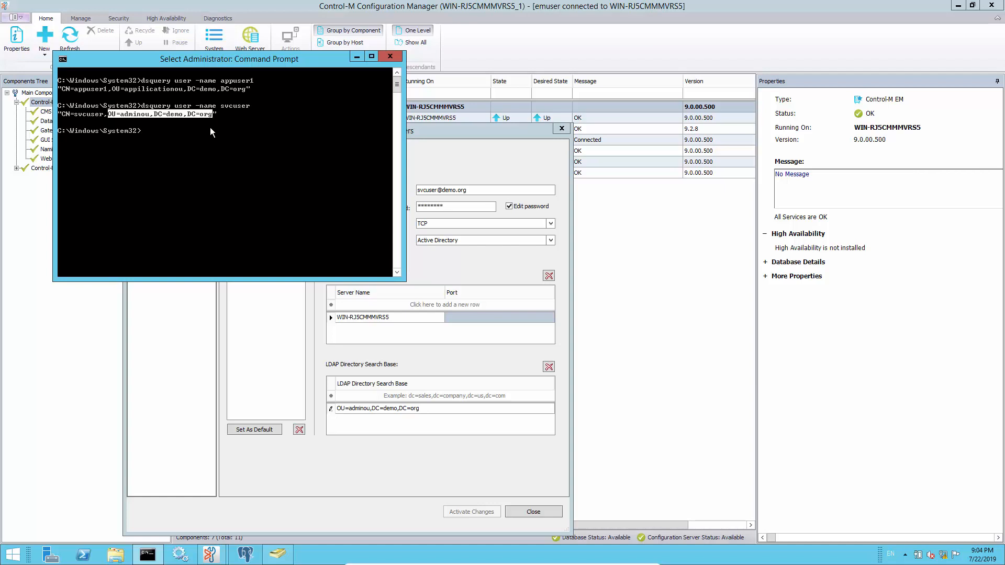
mouse_move(379, 424)
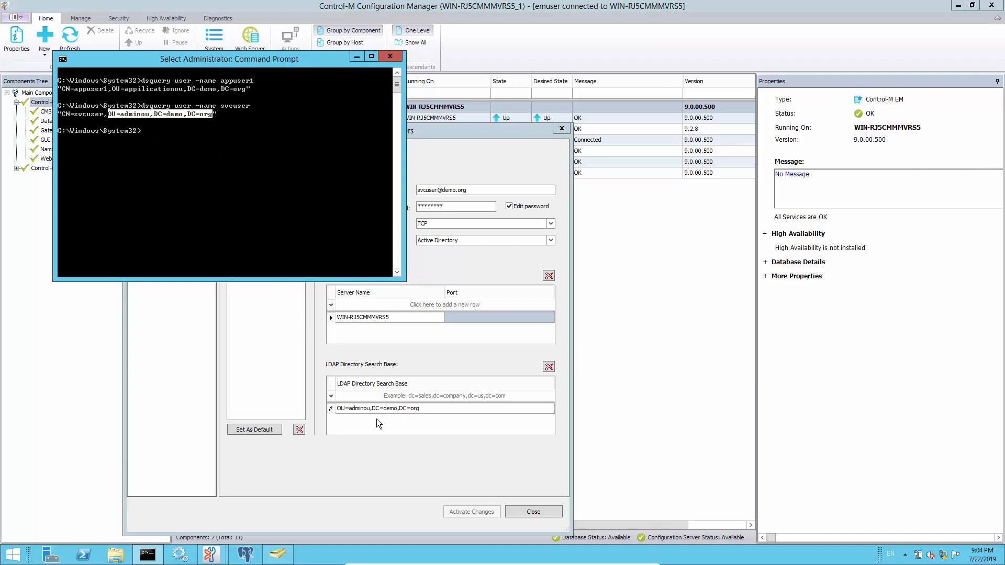
mouse_move(375, 418)
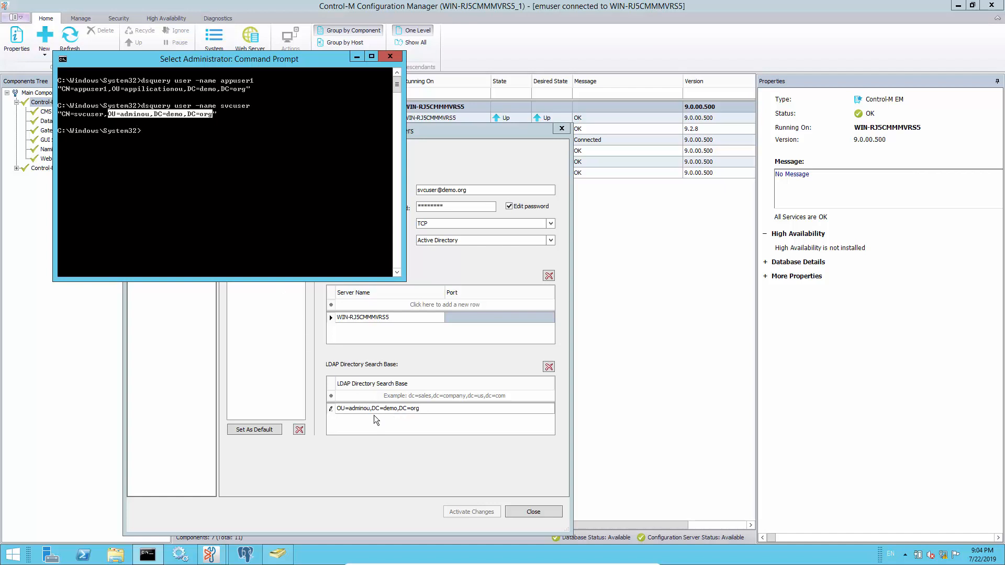
- Change the LDAP search base to OU=applicationou,DC=demo,DC=org and activate the change
click(389, 55)
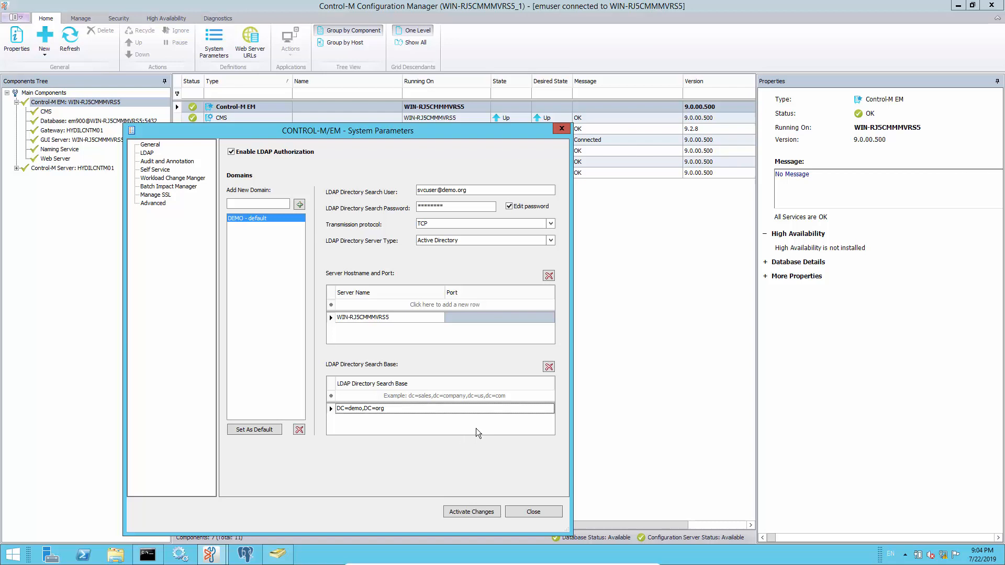
click(471, 510)
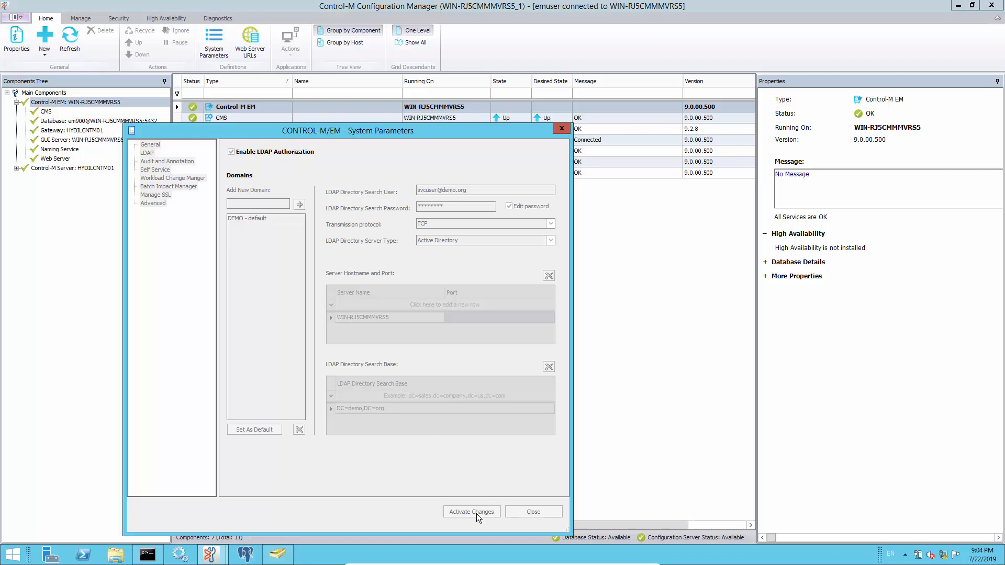
click(471, 511)
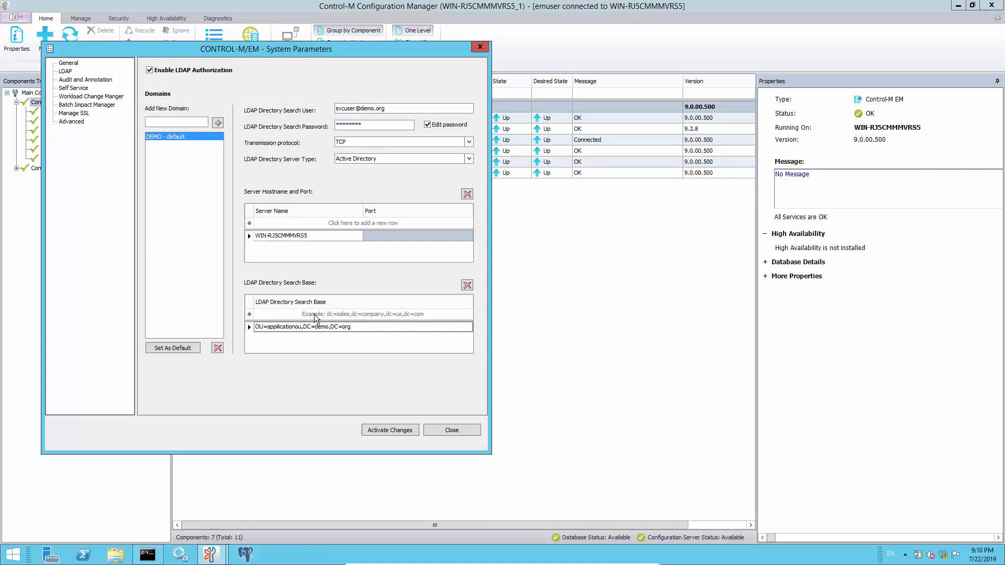
- Add a second search base row OU=adminou,DC=demo,DC=org and activate the changes
click(362, 314)
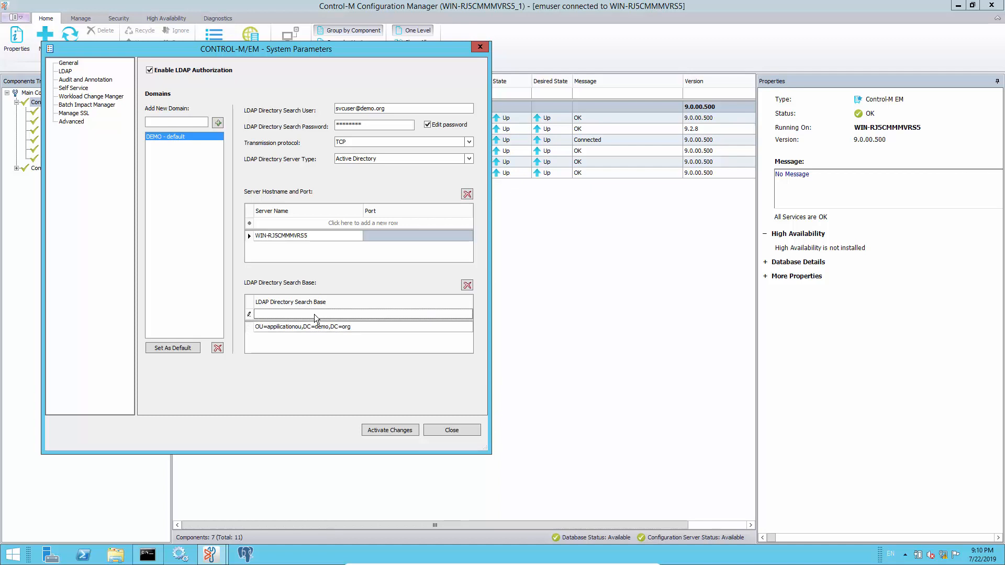
text(OU=adminou,DC=demo,DC=org)
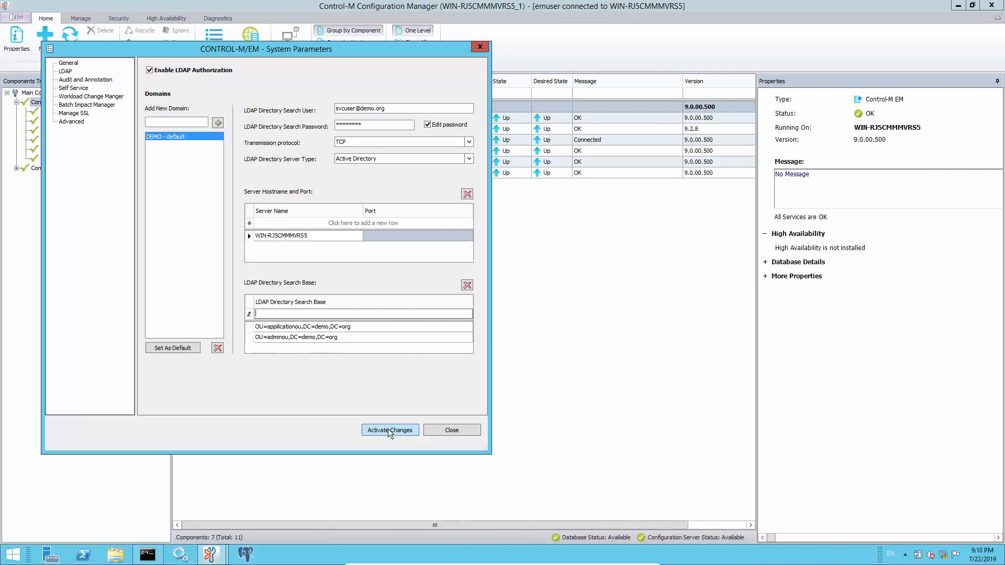
click(389, 430)
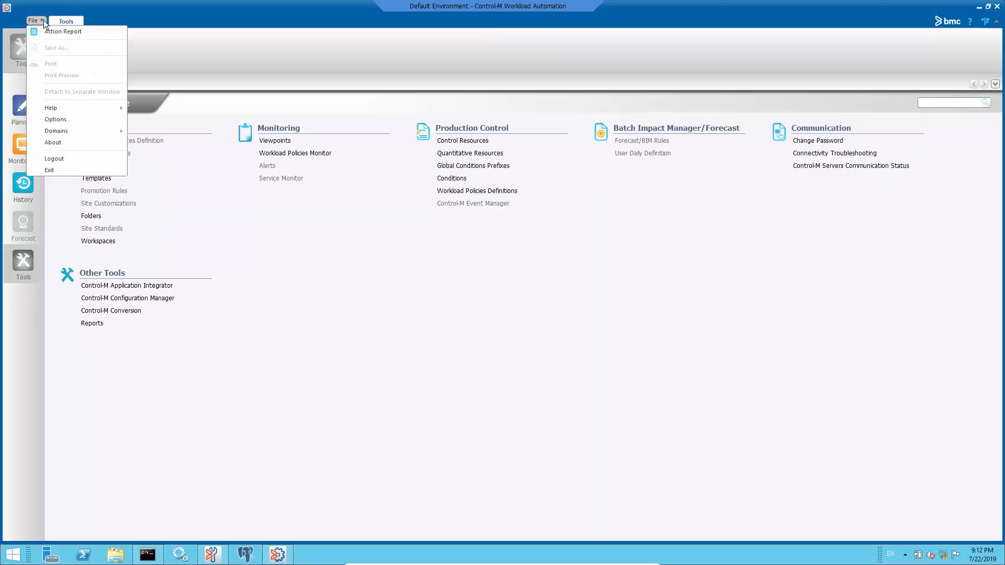
- Log out of Workload Automation and log back in as svcuser to reach the Tools home page
click(54, 159)
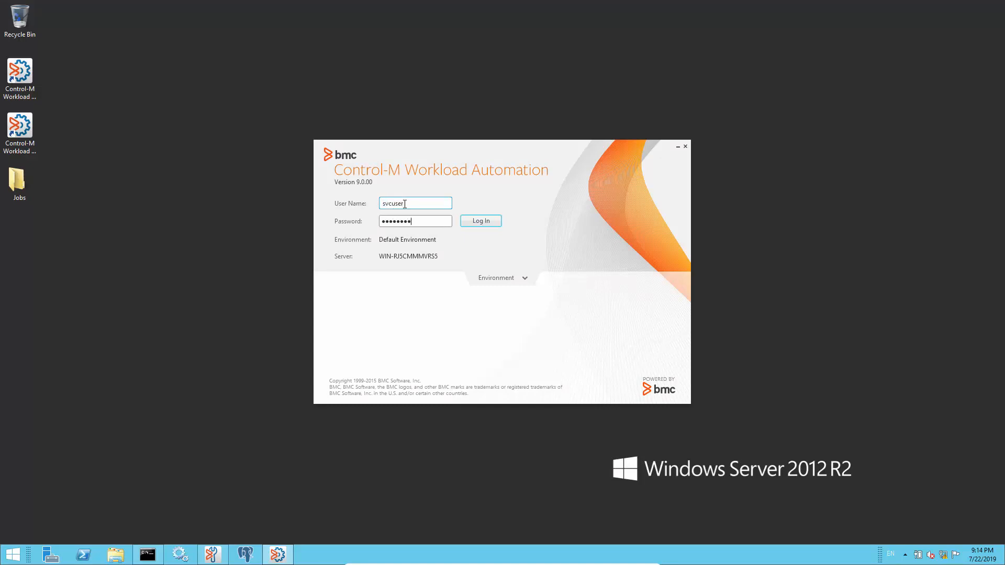
click(480, 221)
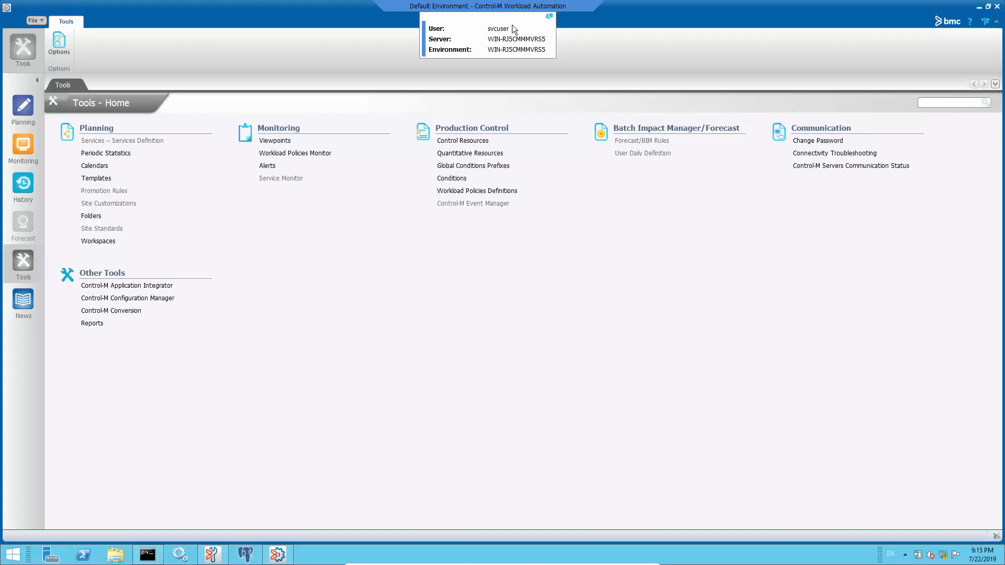